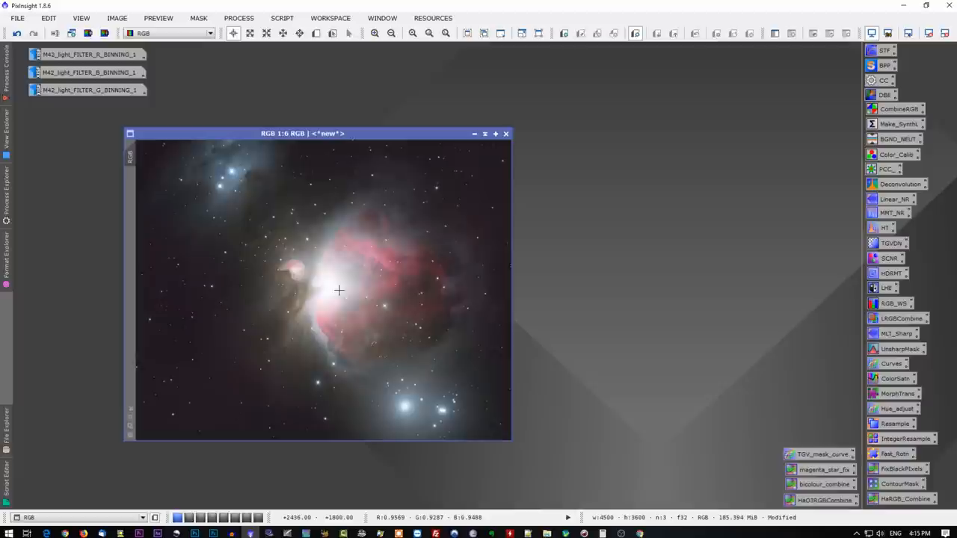
# - Bring up HDRMultiscaleTransform from the icon bar alongside the Orion Nebula image
pyautogui.click(891, 272)
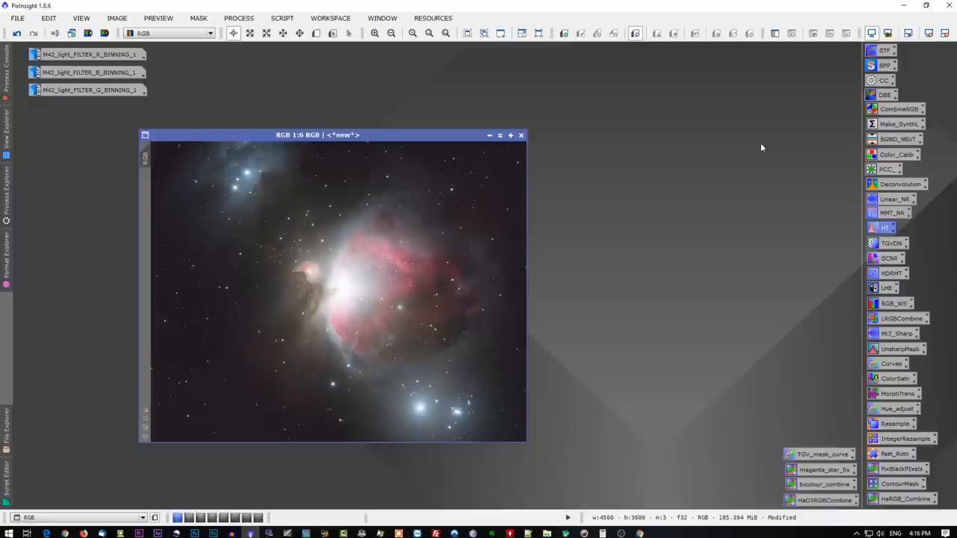
pyautogui.moveTo(890, 273)
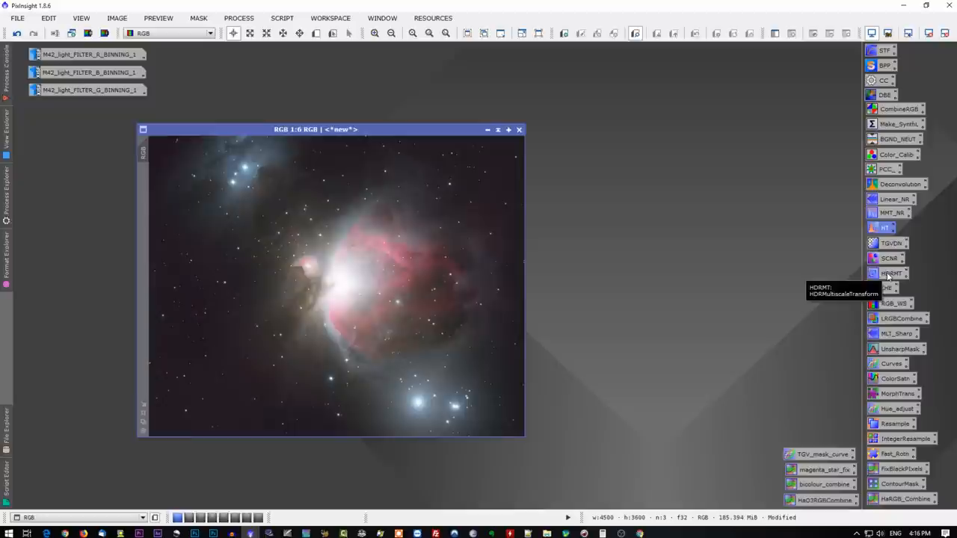
pyautogui.click(891, 272)
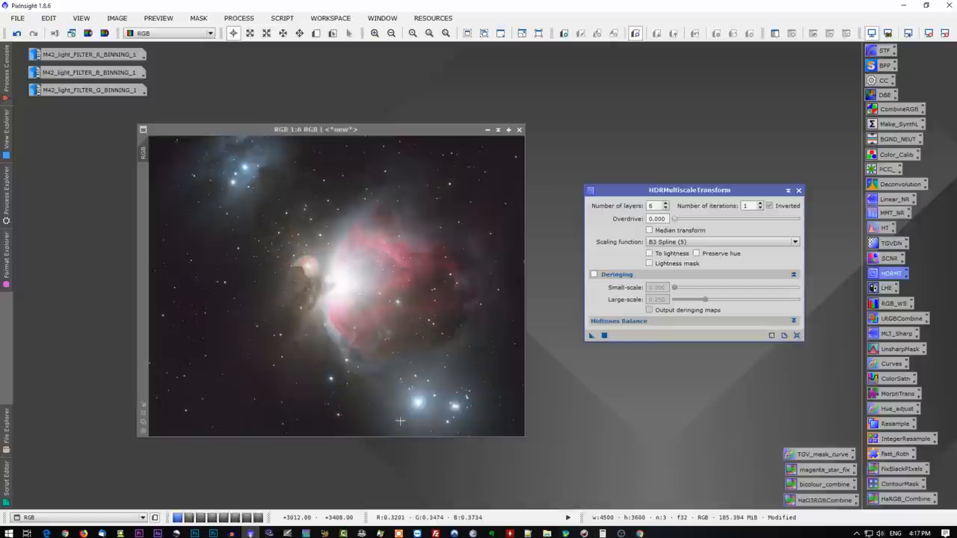
pyautogui.click(239, 18)
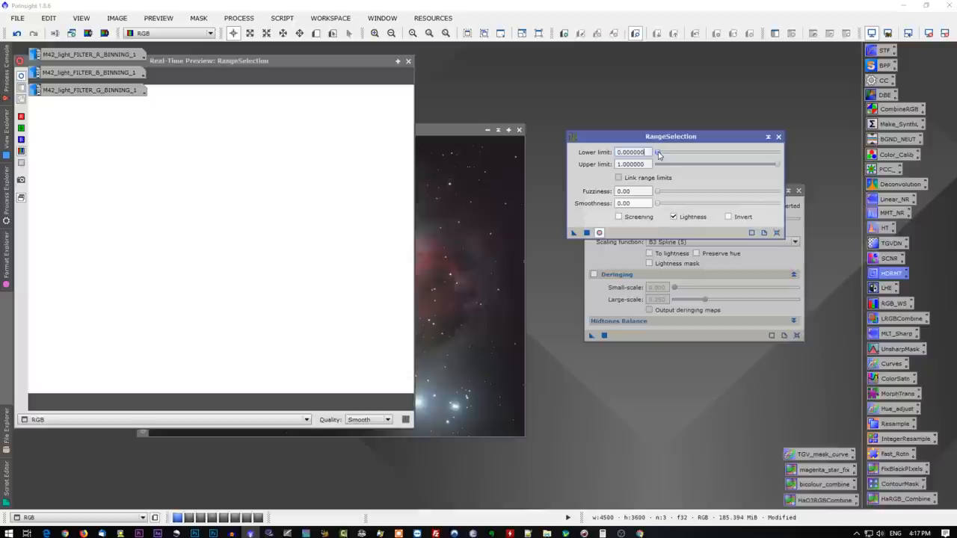
# - Raise the RangeSelection lower limit to about 0.51 to isolate the bright core and stars
pyautogui.moveTo(658, 153); pyautogui.dragTo(716, 152)
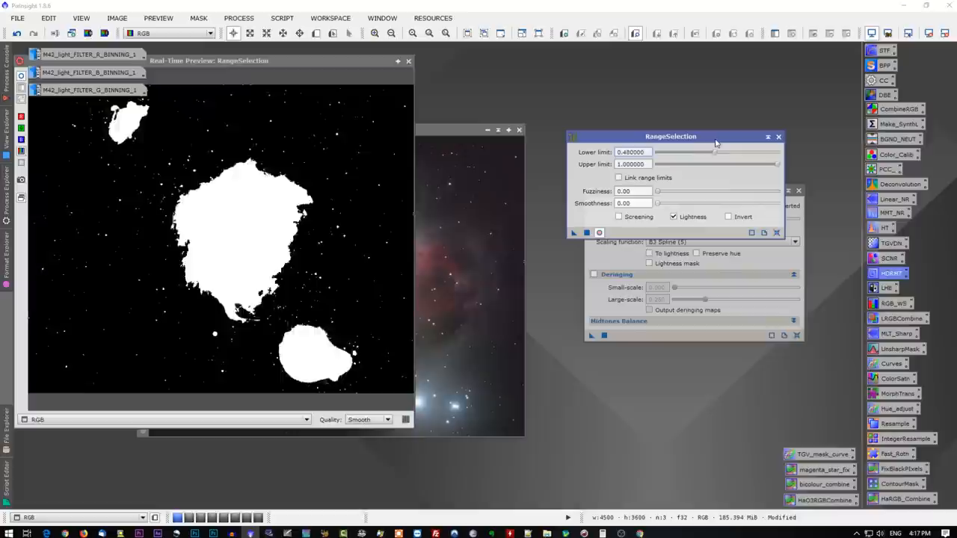
pyautogui.moveTo(689, 153); pyautogui.dragTo(720, 153)
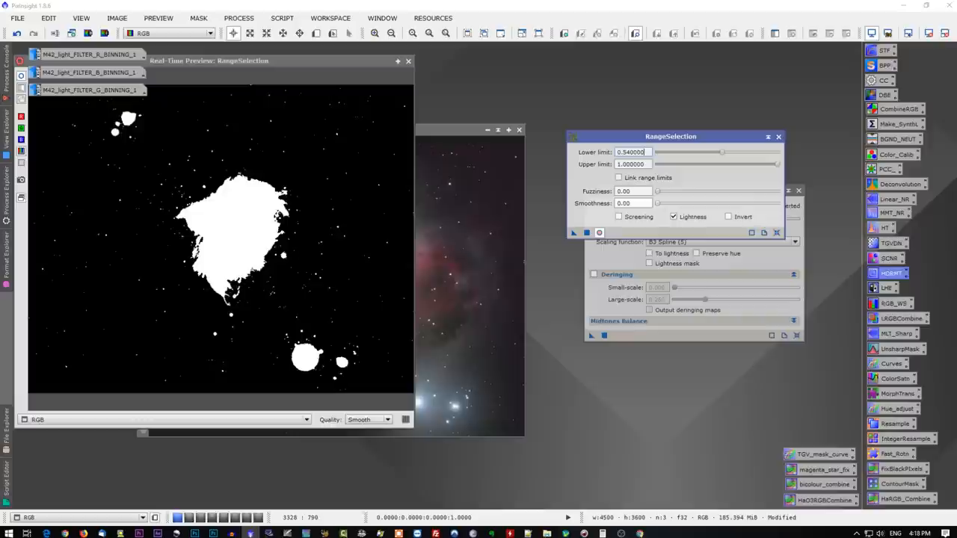
pyautogui.moveTo(722, 153); pyautogui.dragTo(718, 153)
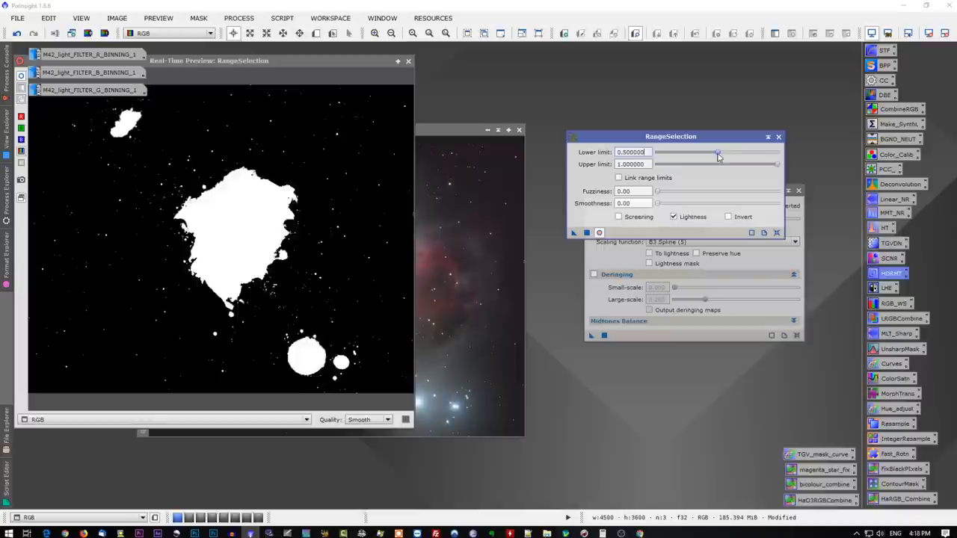
pyautogui.moveTo(717, 152); pyautogui.dragTo(719, 152)
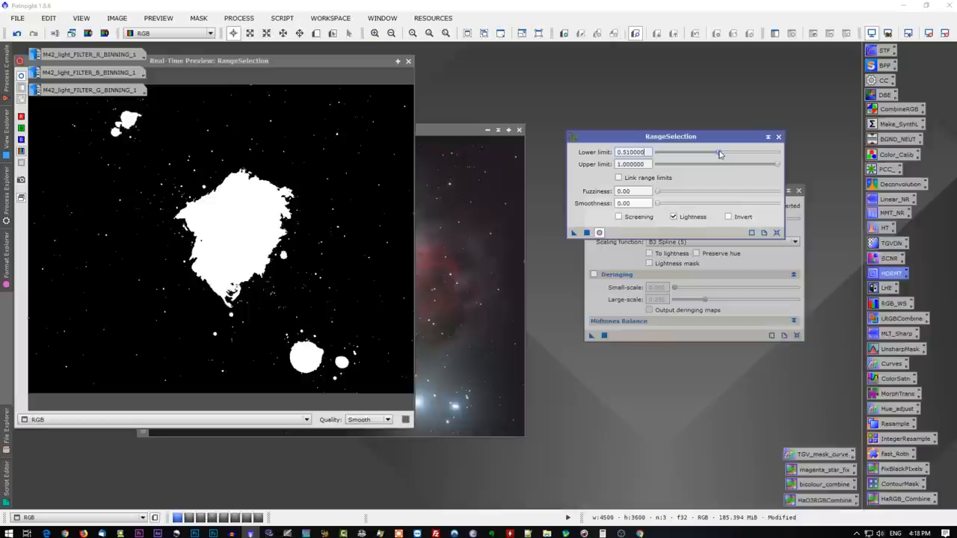
pyautogui.moveTo(233, 216)
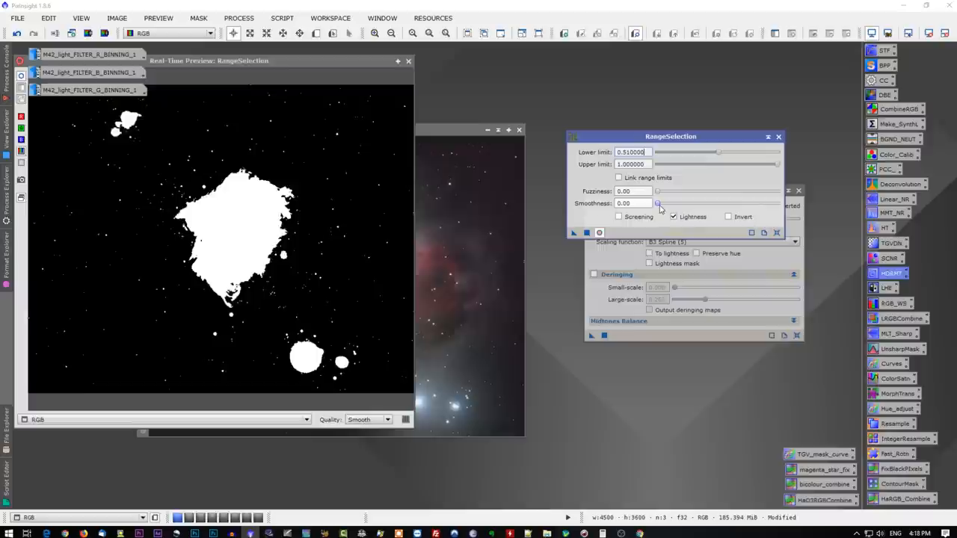
# - Increase RangeSelection smoothness to feather the mask edges
pyautogui.moveTo(658, 203); pyautogui.dragTo(778, 203)
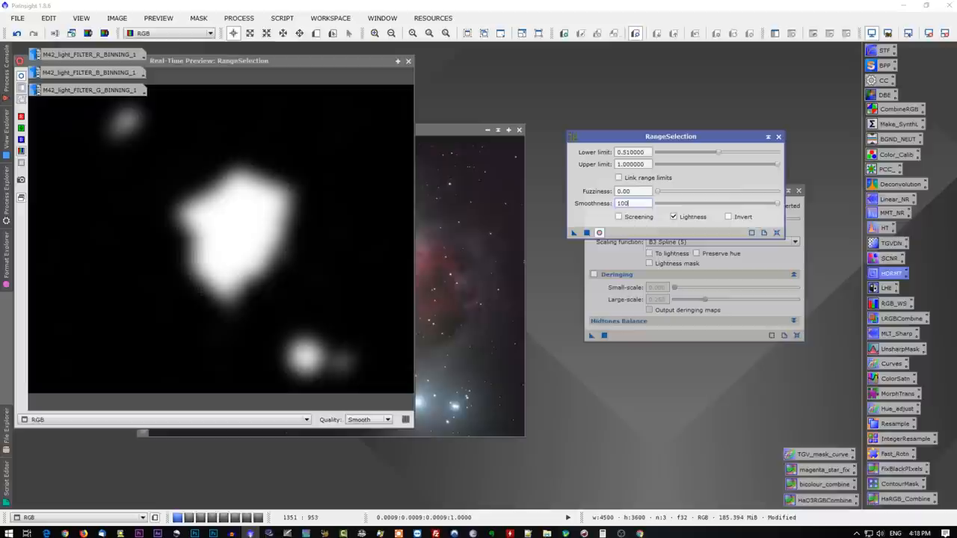
pyautogui.moveTo(242, 217)
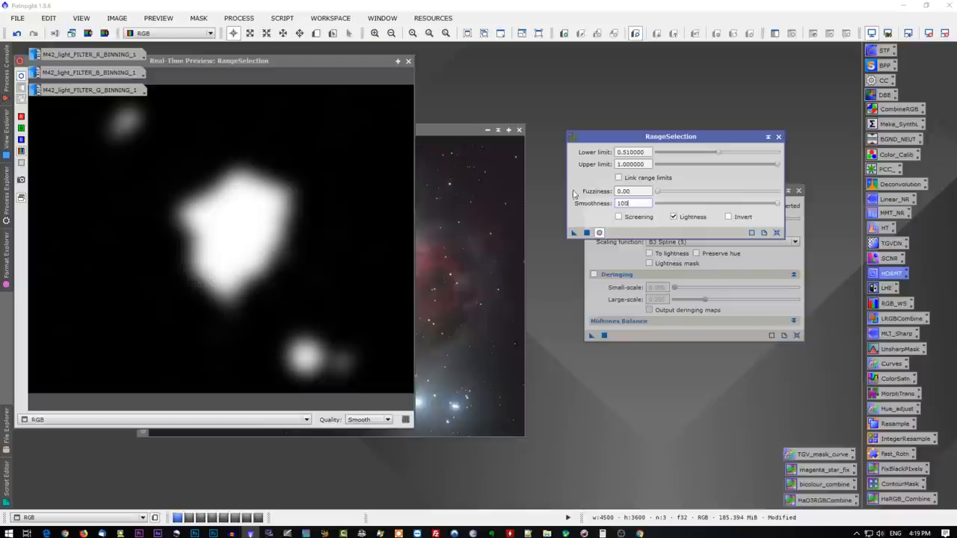
# - Generate range_mask from the RGB image and apply it as the image's mask
pyautogui.click(586, 233)
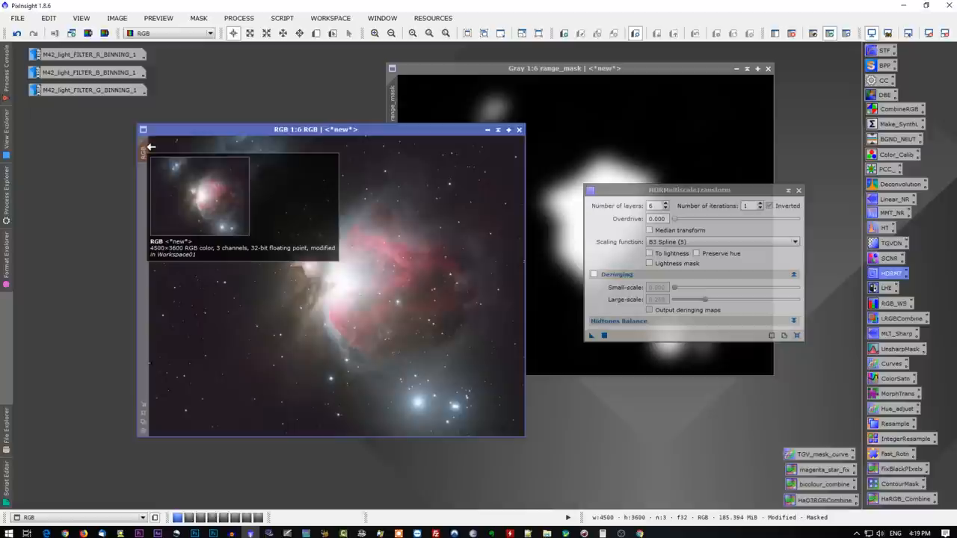
pyautogui.click(846, 33)
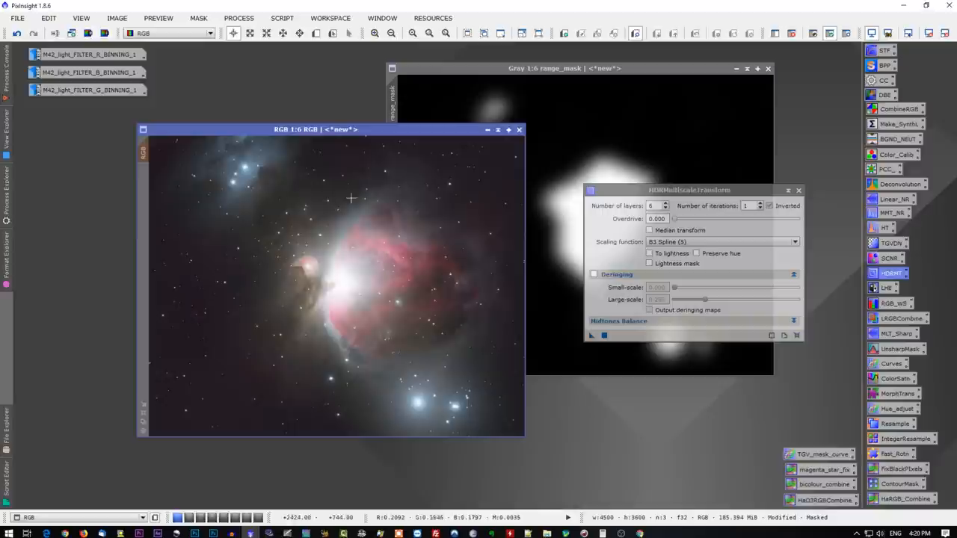
# - Enable Inverted in HDRMultiscaleTransform and adjust its layer count
pyautogui.moveTo(687, 189); pyautogui.dragTo(680, 248)
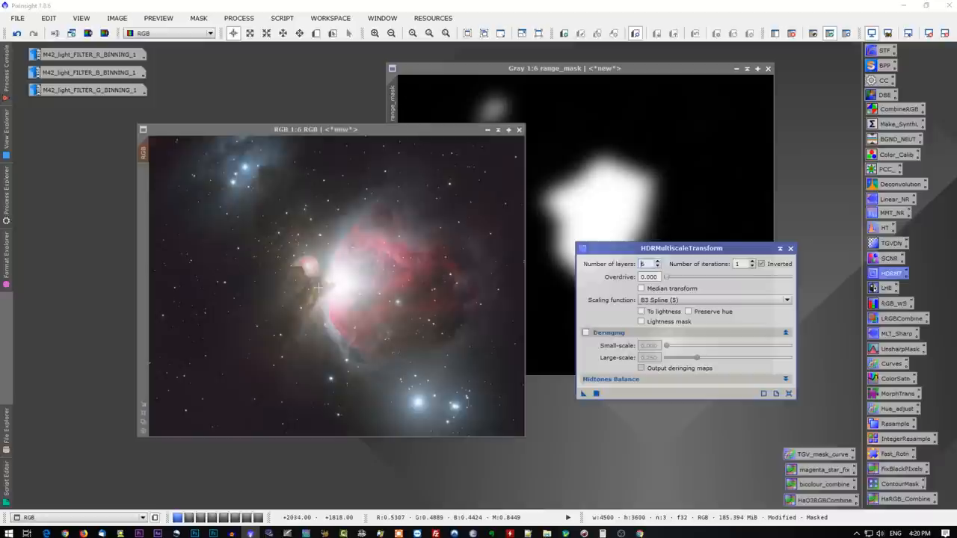
pyautogui.click(654, 260)
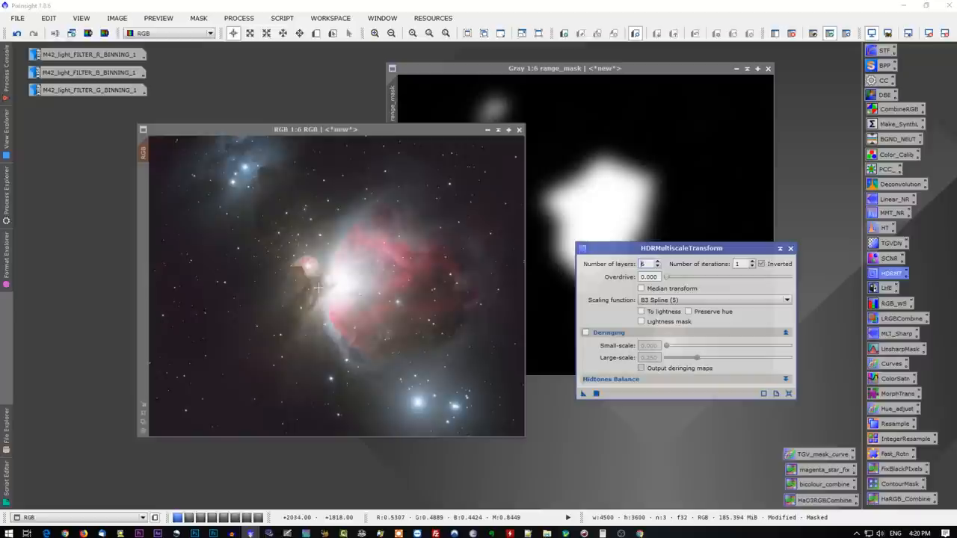
pyautogui.click(656, 260)
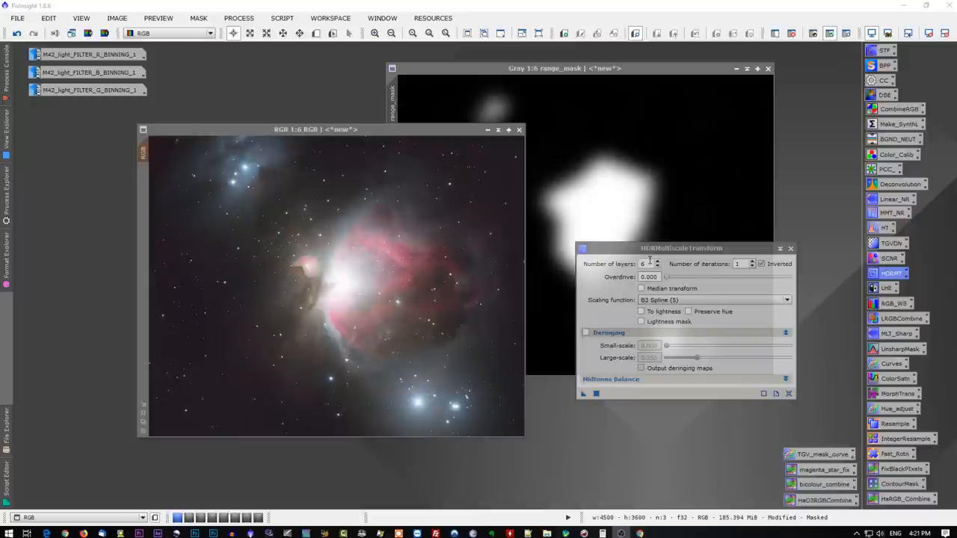
# - Keep B3 Spline (5) as the scaling function with Lightness mask enabled
pyautogui.click(786, 299)
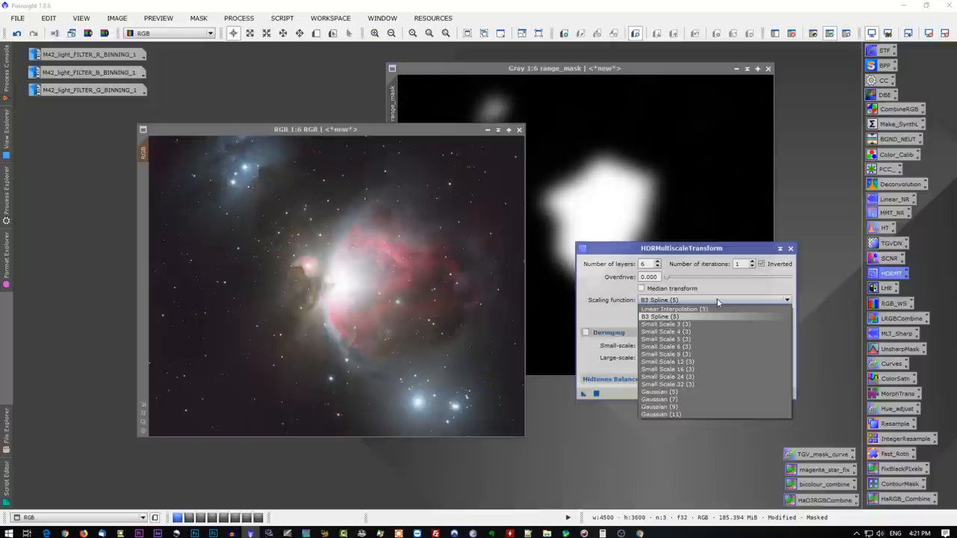
pyautogui.click(659, 317)
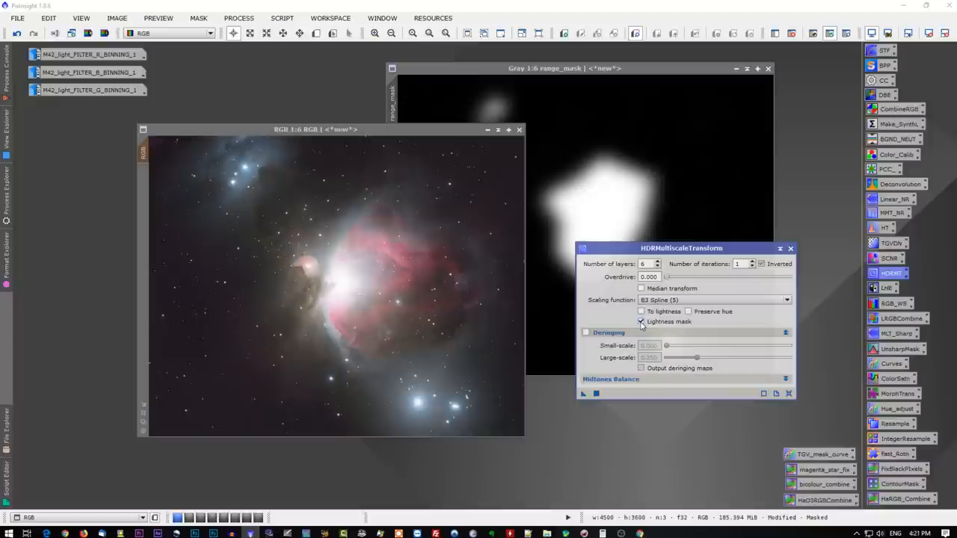
pyautogui.moveTo(649, 322)
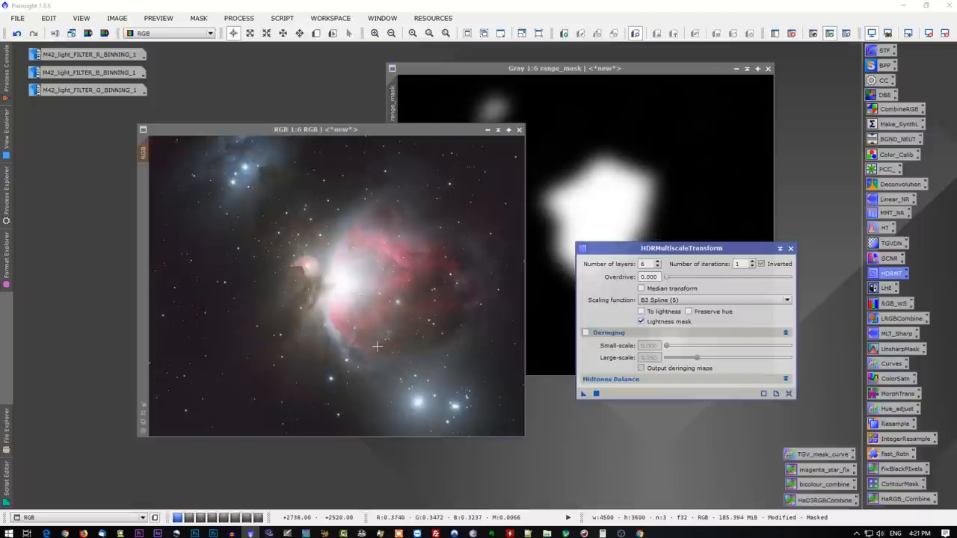
pyautogui.moveTo(664, 321)
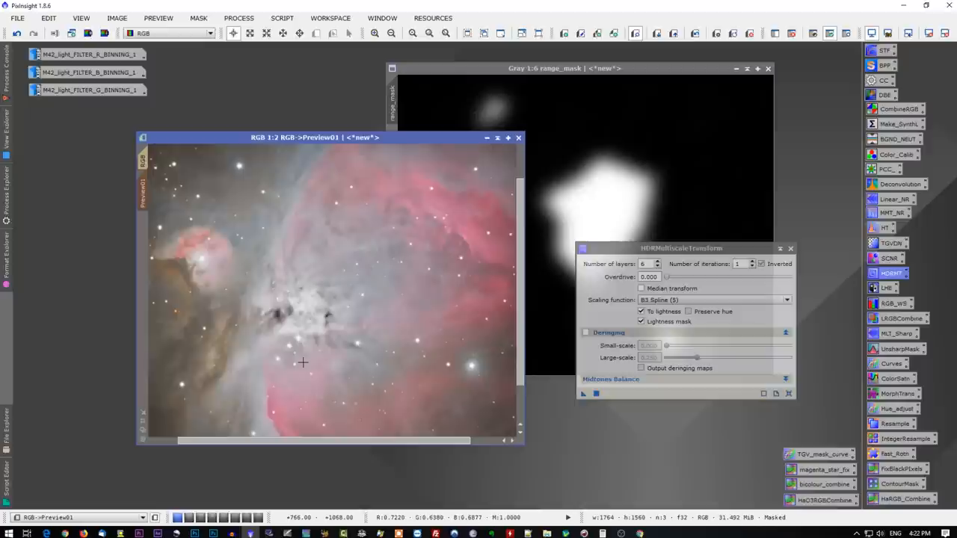
# - Untick To lightness after viewing the transformed core preview
pyautogui.click(642, 311)
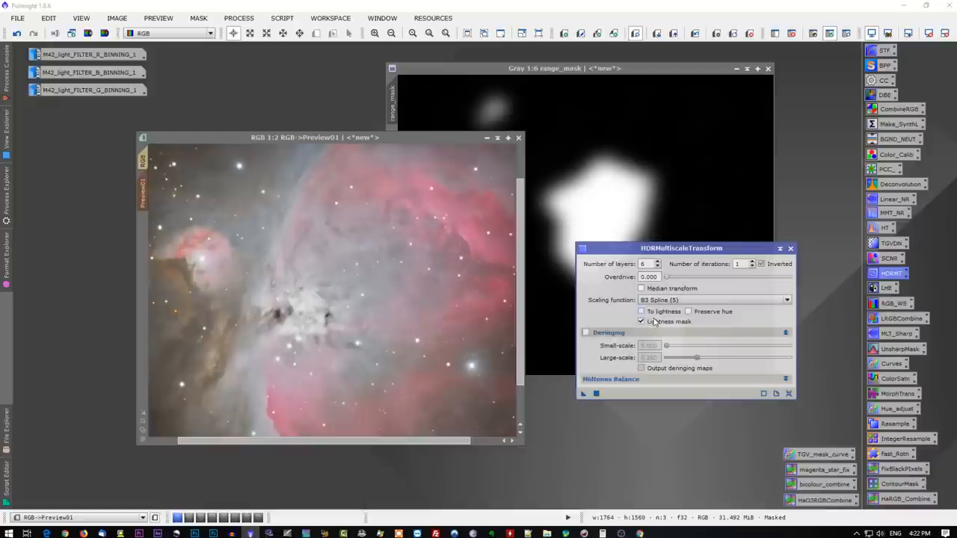
# - Enable Preserve hue, reapply the transform to Preview01, and return to the full image
pyautogui.click(688, 311)
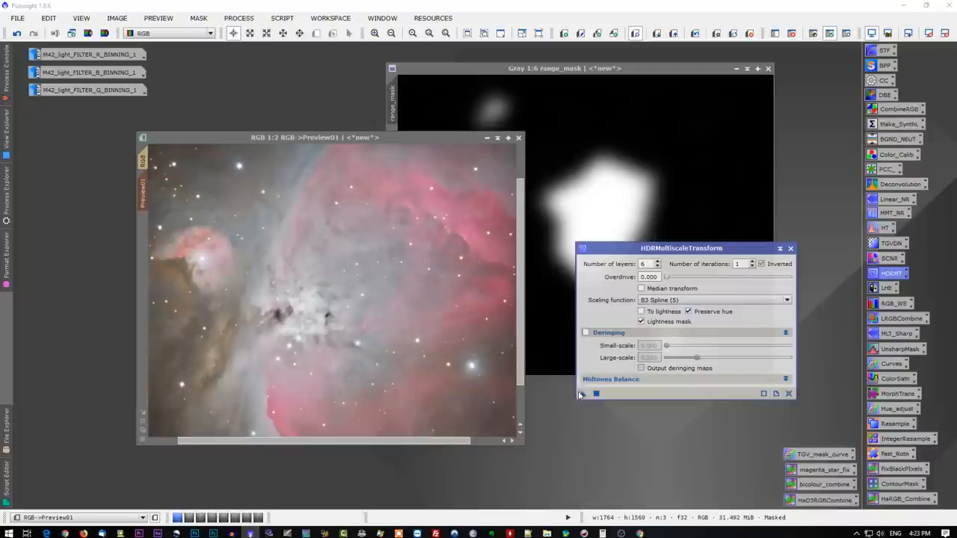
pyautogui.click(583, 395)
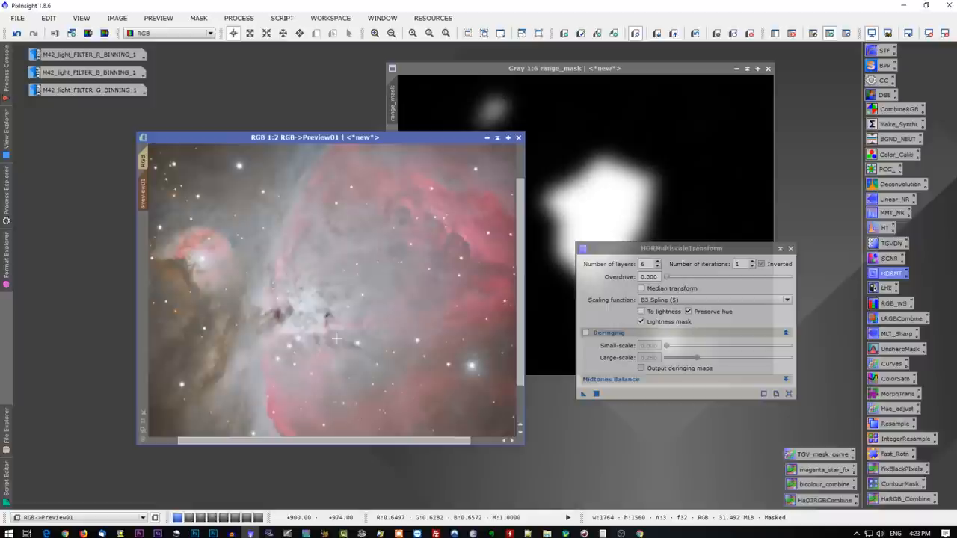
pyautogui.click(411, 33)
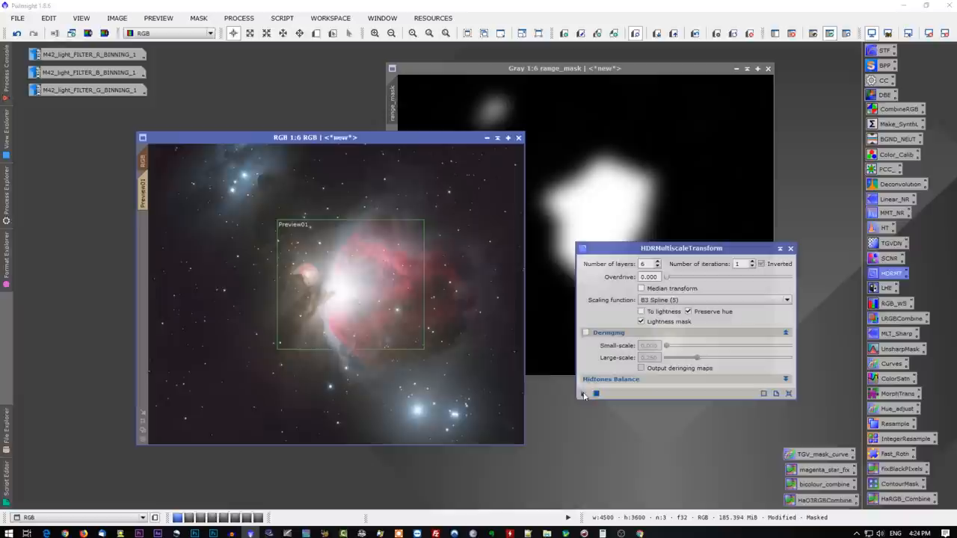
# - Apply HDRMultiscaleTransform to the whole masked RGB image
pyautogui.click(583, 395)
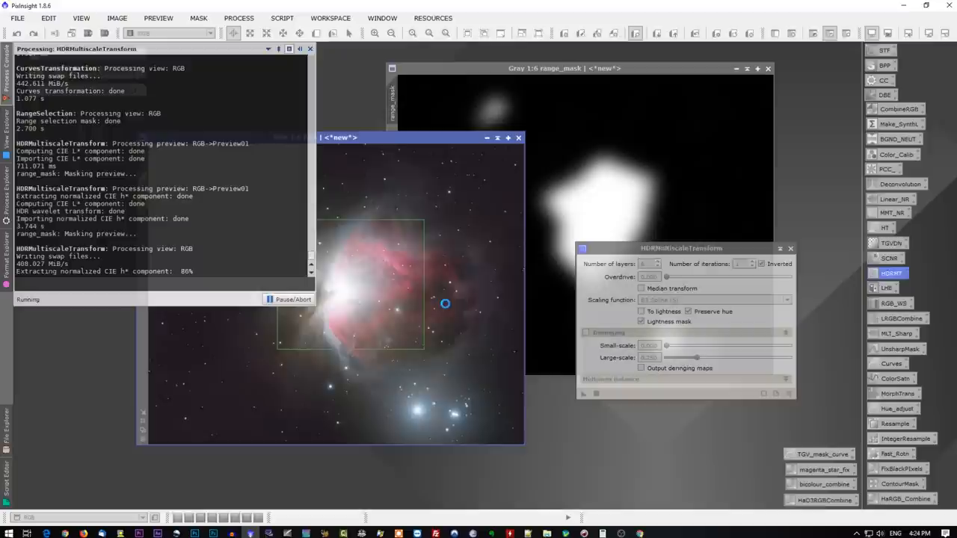